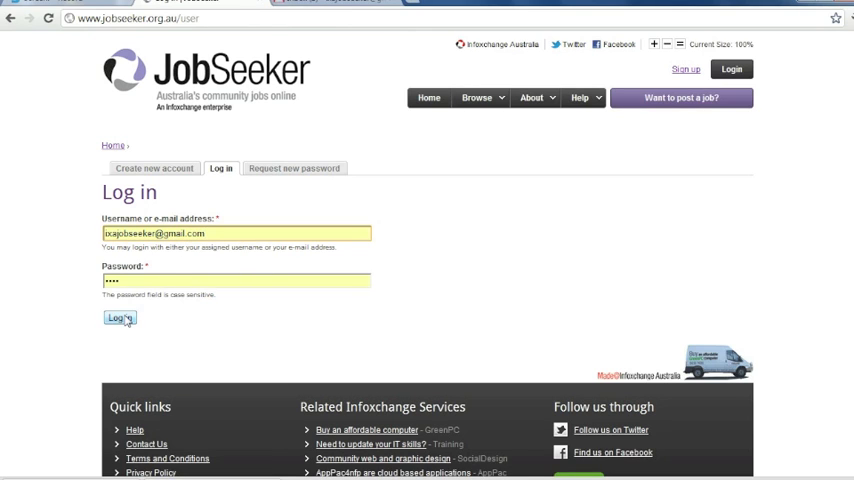
Log in to the employer account using the already-entered credentials.
click(119, 317)
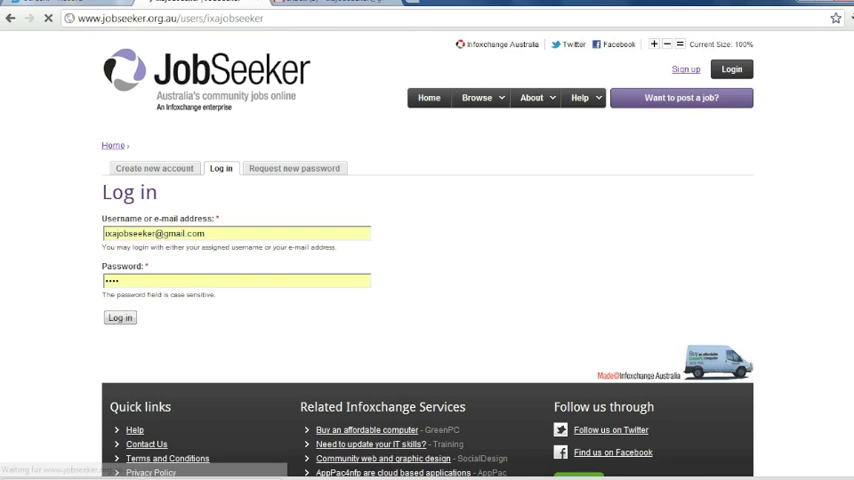
click(119, 317)
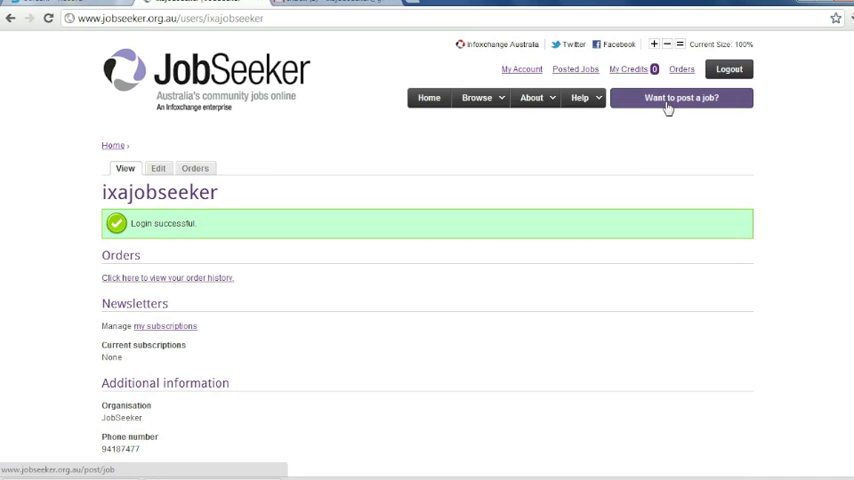
Open the post-a-job page and review the Volunteer, Standard, Featured listings and credit bundle prices.
click(681, 97)
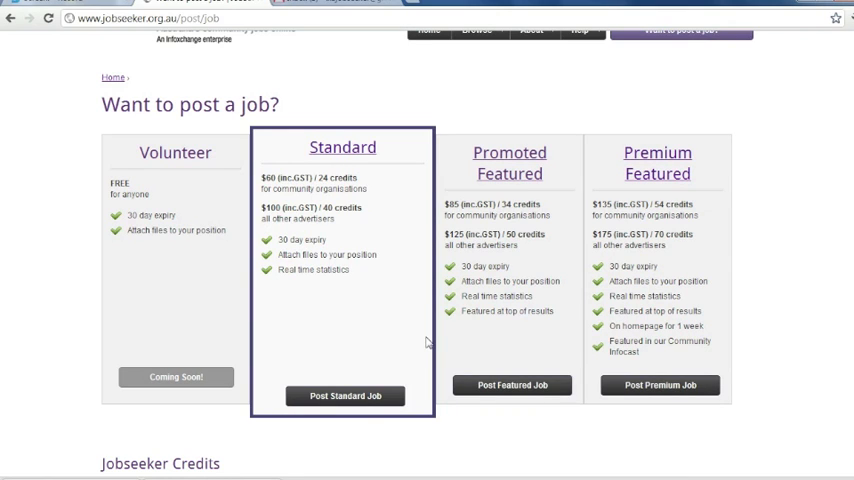
mouse_move(509, 163)
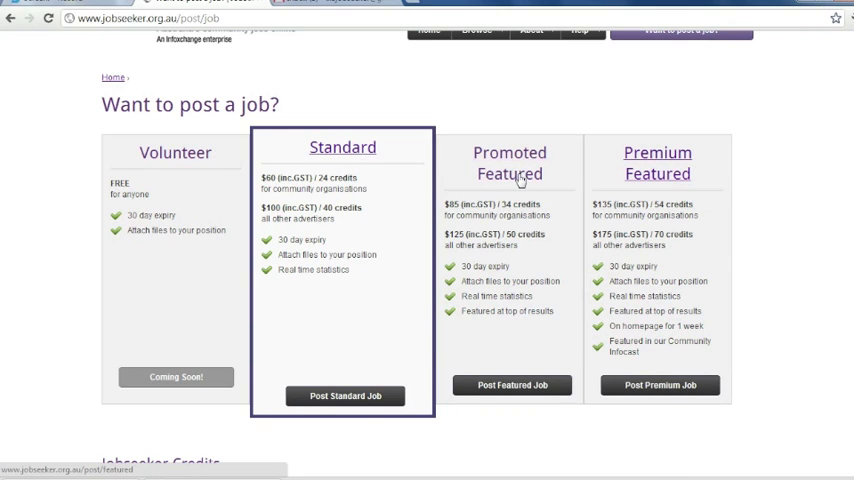
scroll(down, 3)
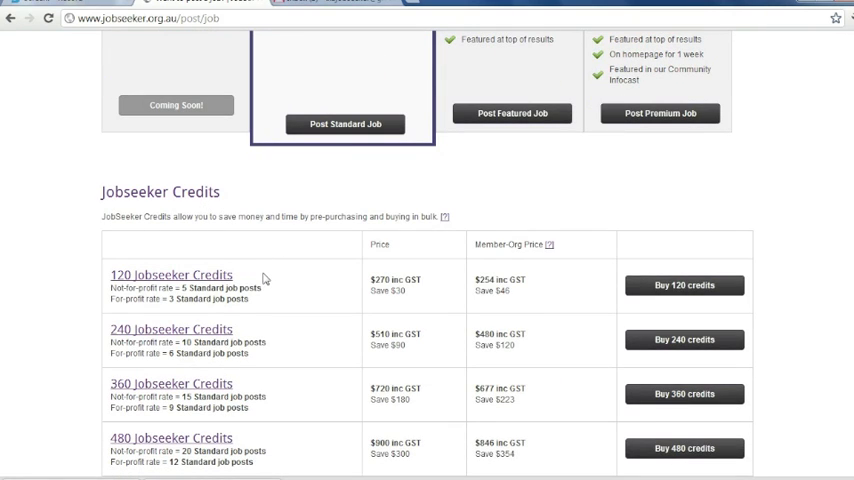
scroll(down, 3)
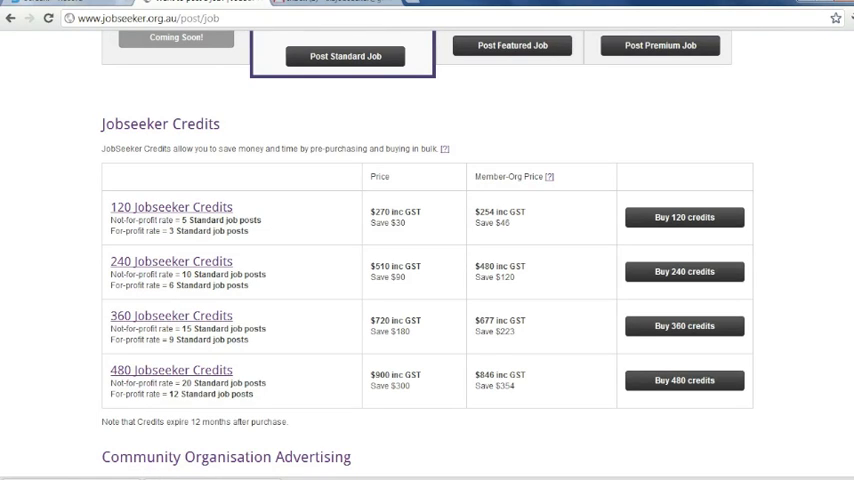
scroll(up, 3)
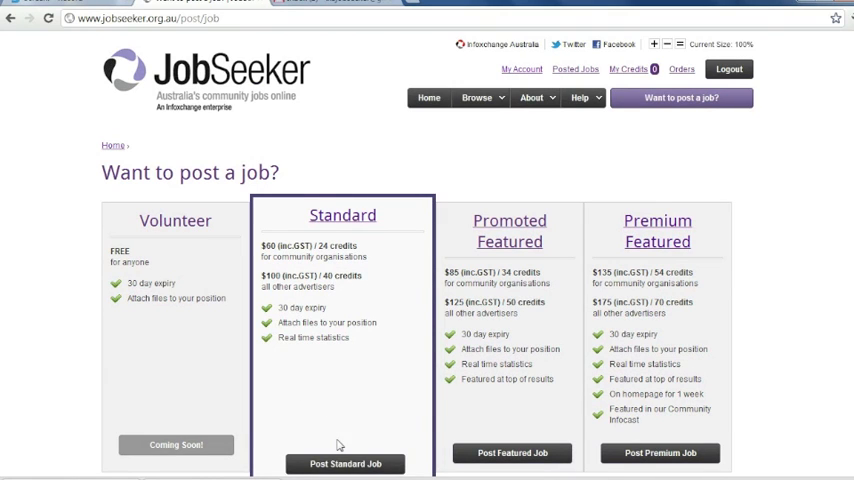
Start a Standard job ad titled Test, ticking three sectors and Casual work.
click(345, 463)
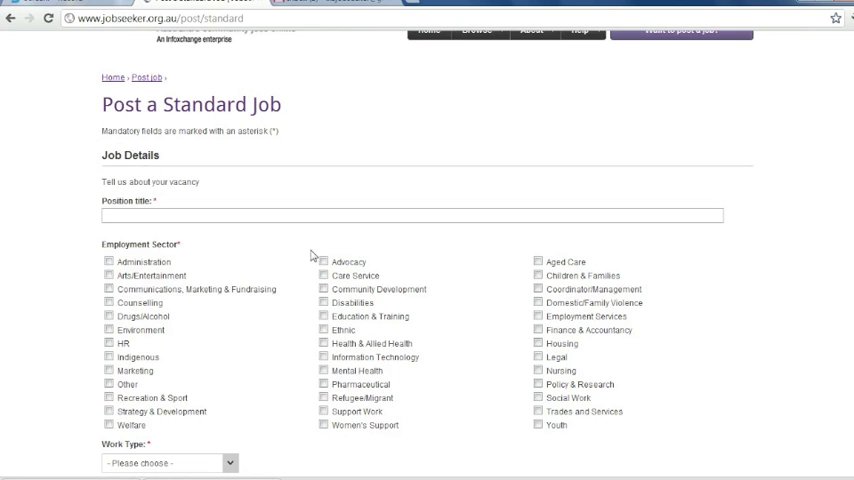
click(323, 275)
text(Test)
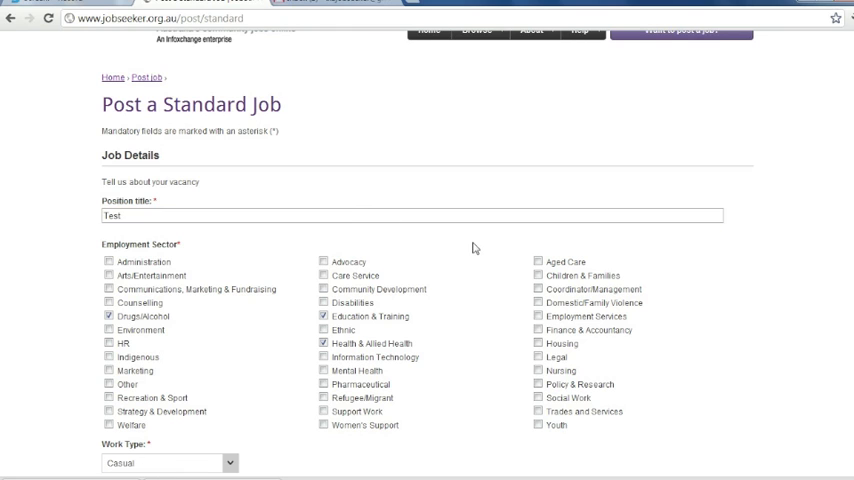
scroll(down, 3)
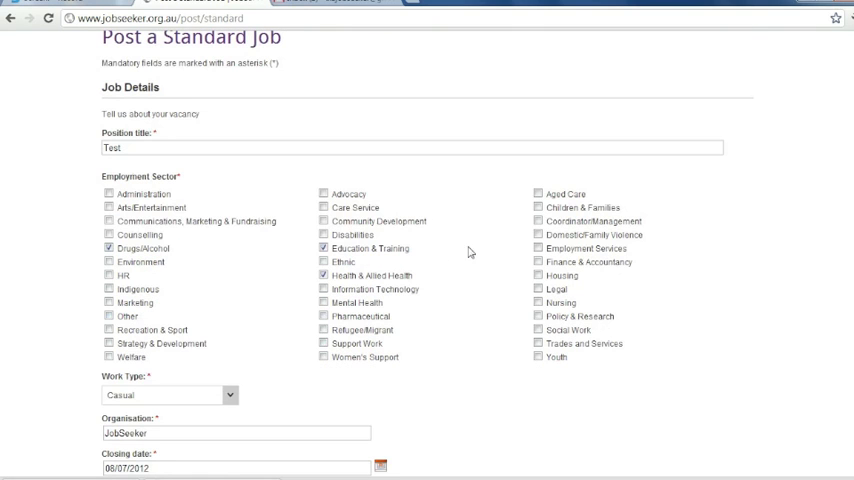
click(323, 221)
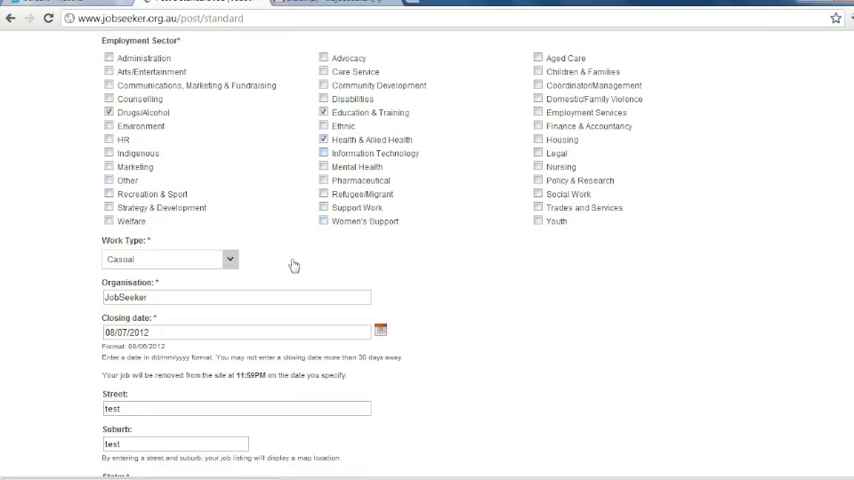
Fill in organisation, closing date, Victoria address and region, summary and job details.
scroll(down, 3)
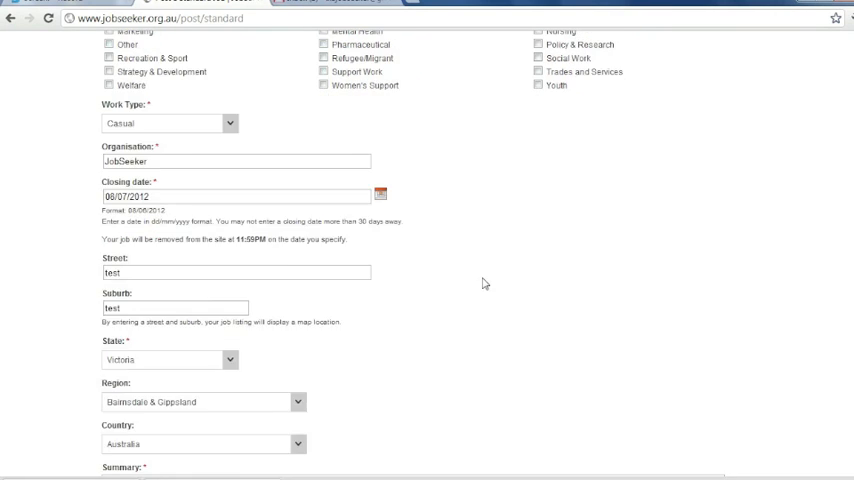
scroll(down, 3)
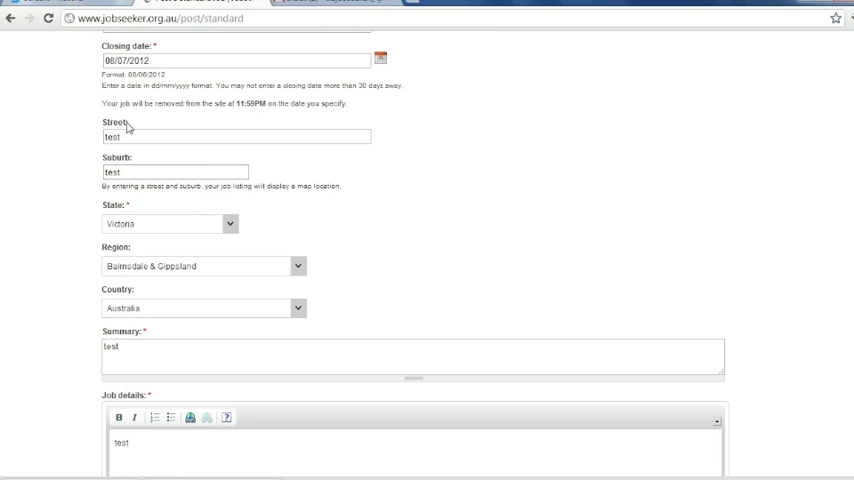
mouse_move(101, 153)
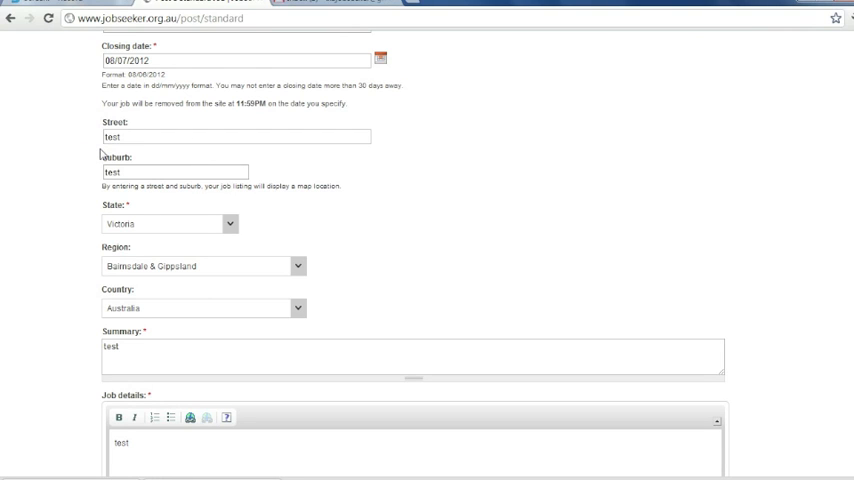
scroll(down, 3)
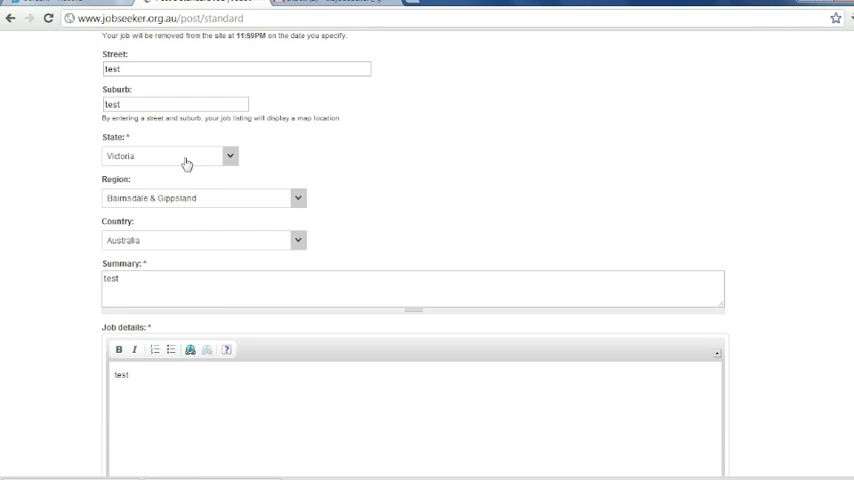
mouse_move(174, 243)
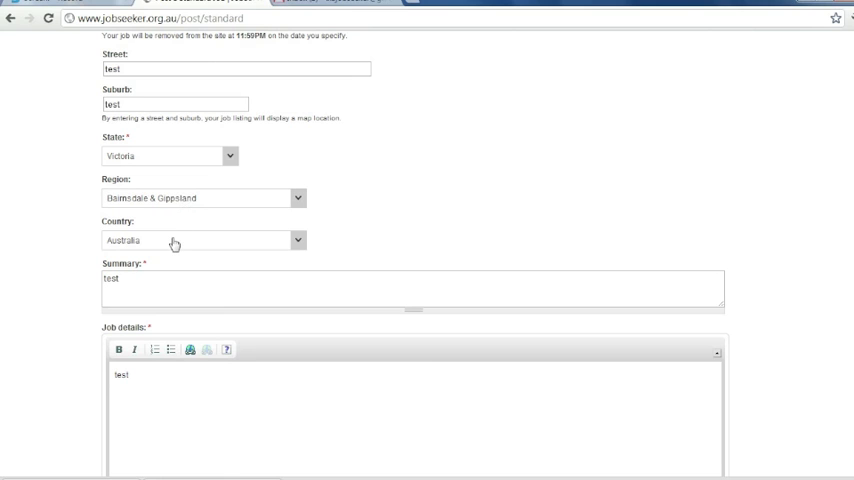
scroll(down, 3)
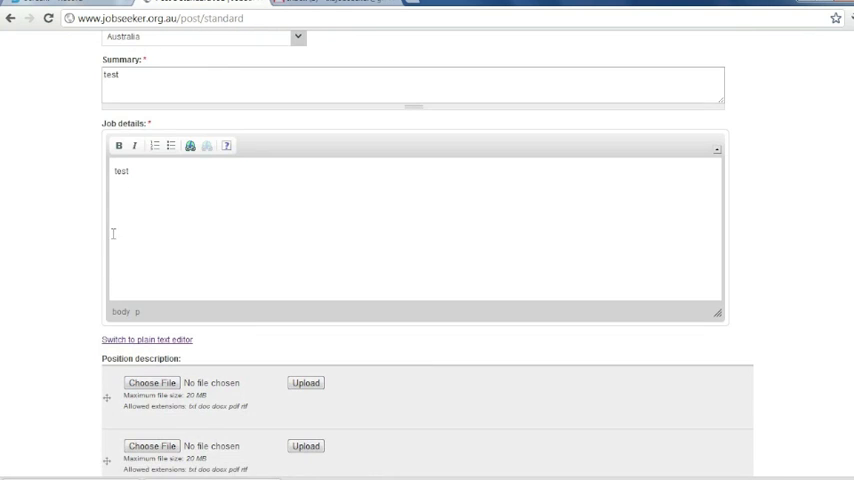
Upload a position description document and an organisation logo image.
scroll(down, 3)
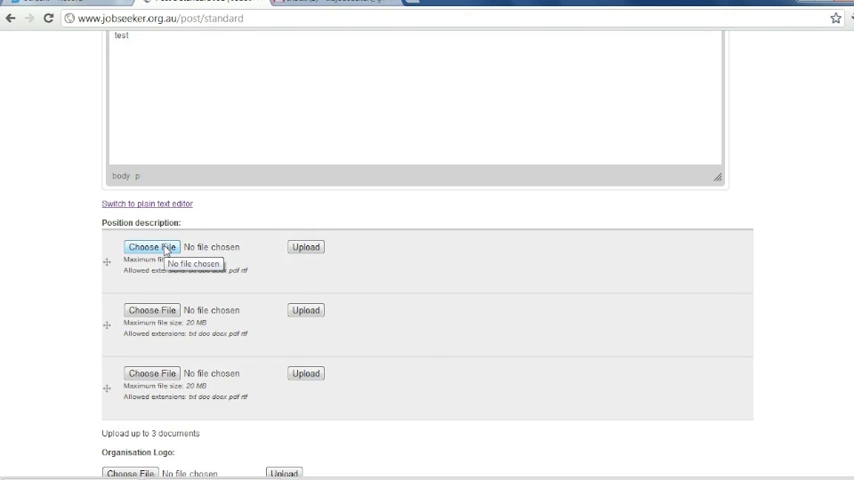
click(151, 247)
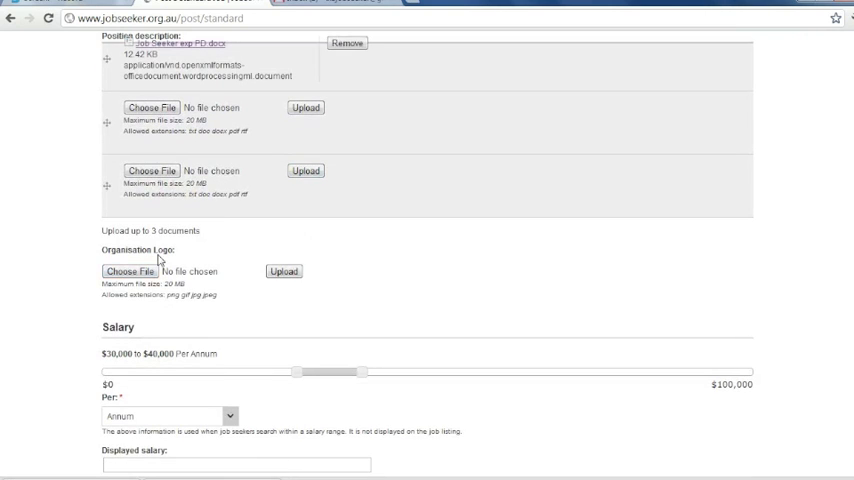
click(129, 271)
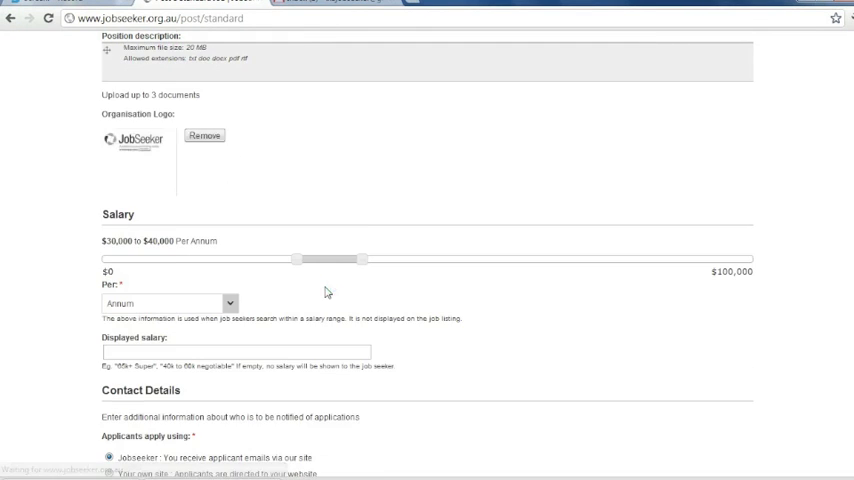
scroll(down, 3)
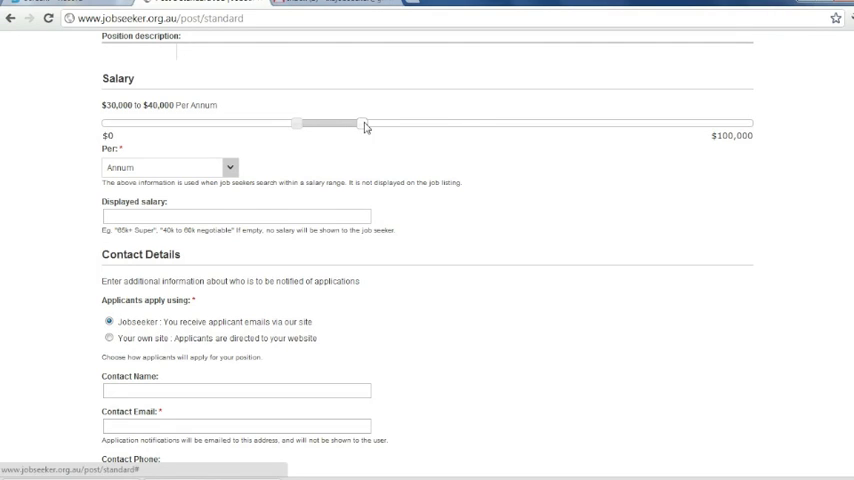
drag(364, 123, 458, 123)
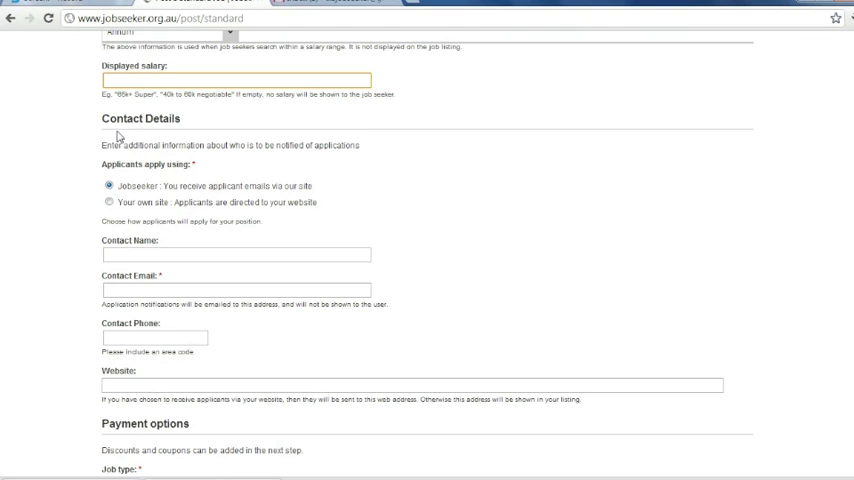
Enter the contact name, email, phone number and website in Contact Details.
scroll(down, 3)
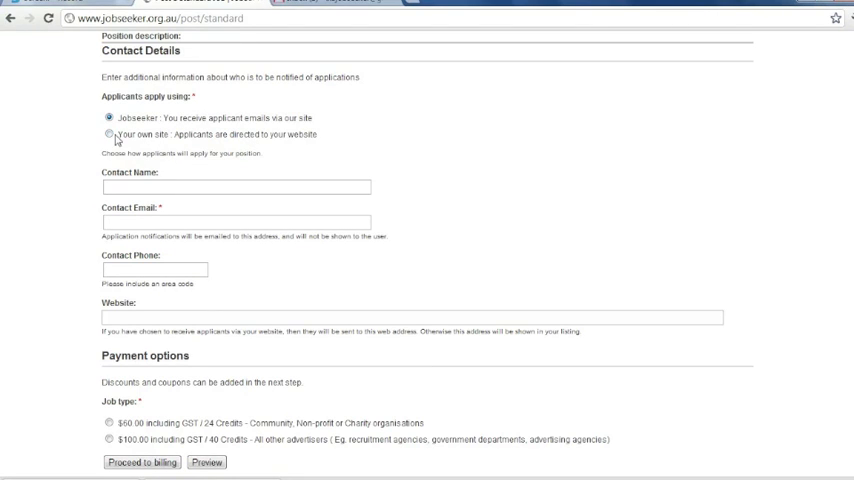
click(235, 187)
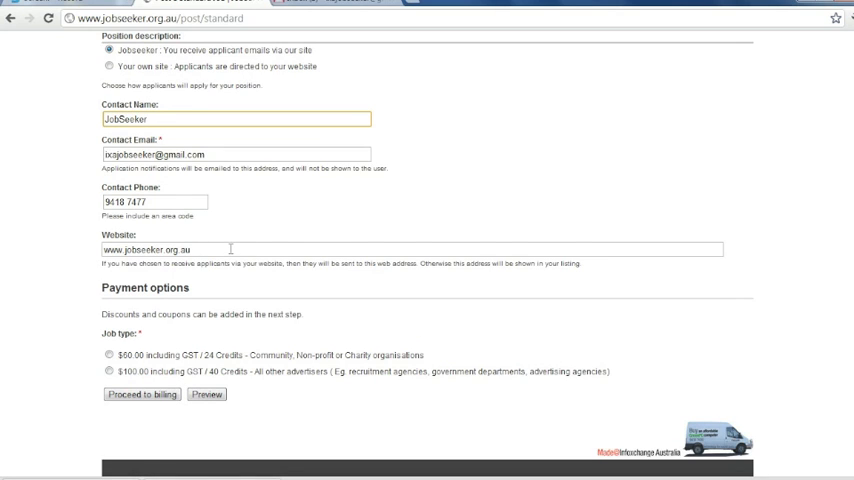
Select the $60.00 Community/Non-profit job type and proceed to billing.
scroll(down, 3)
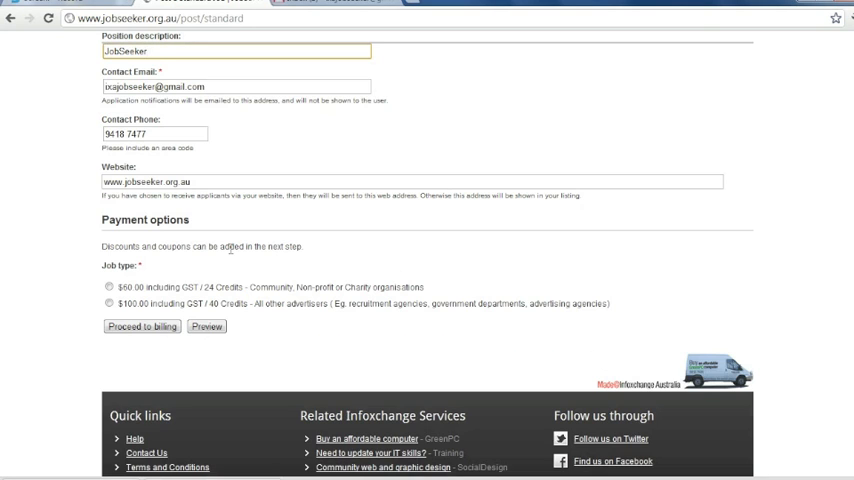
scroll(down, 3)
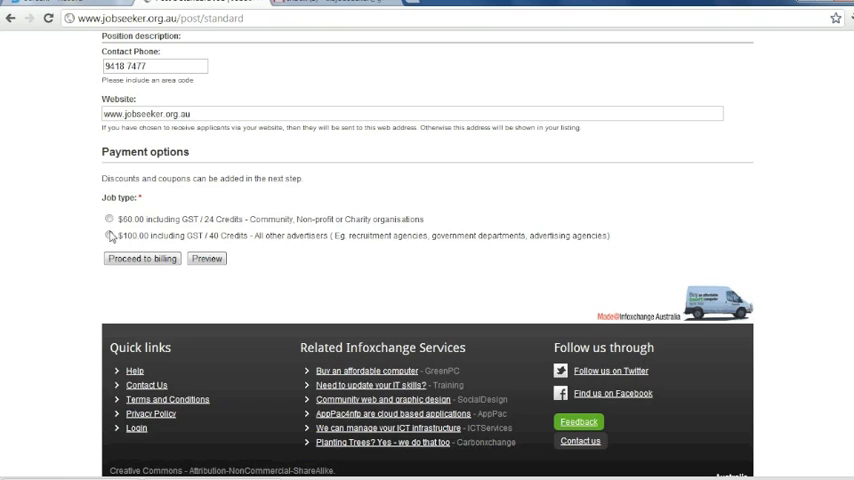
click(109, 218)
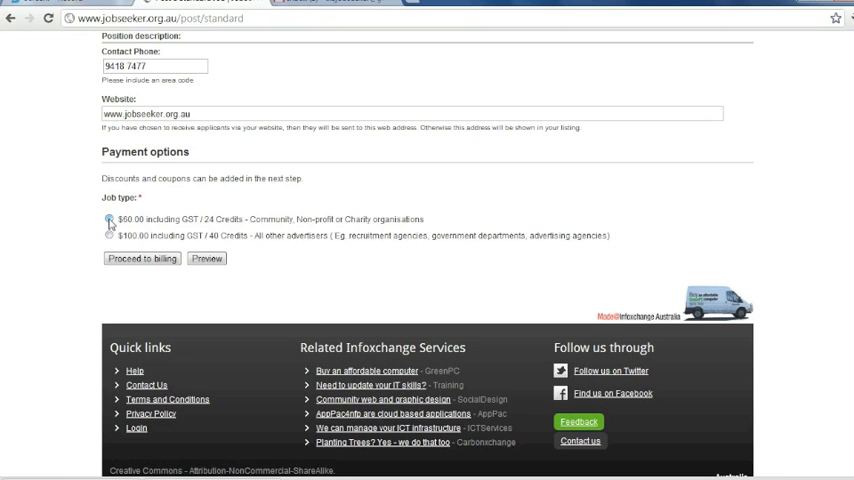
click(109, 219)
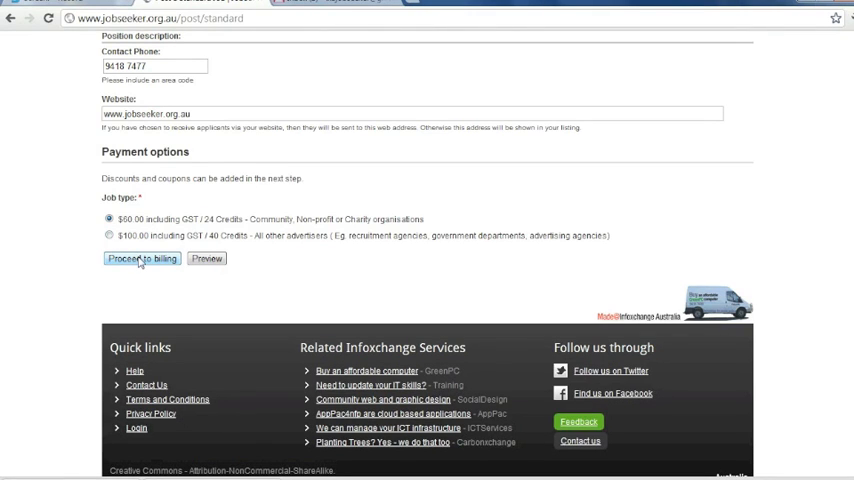
click(141, 258)
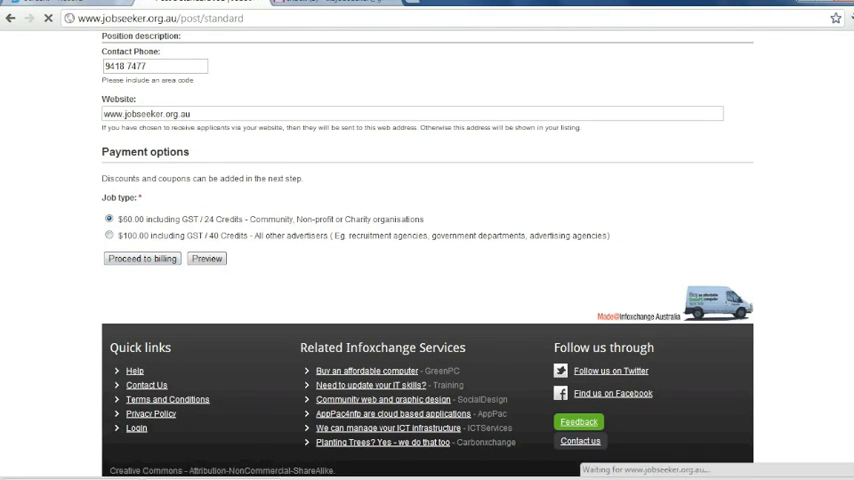
Load checkout with prefilled billing details, select the Administrative email field, and reach Payment method.
click(141, 258)
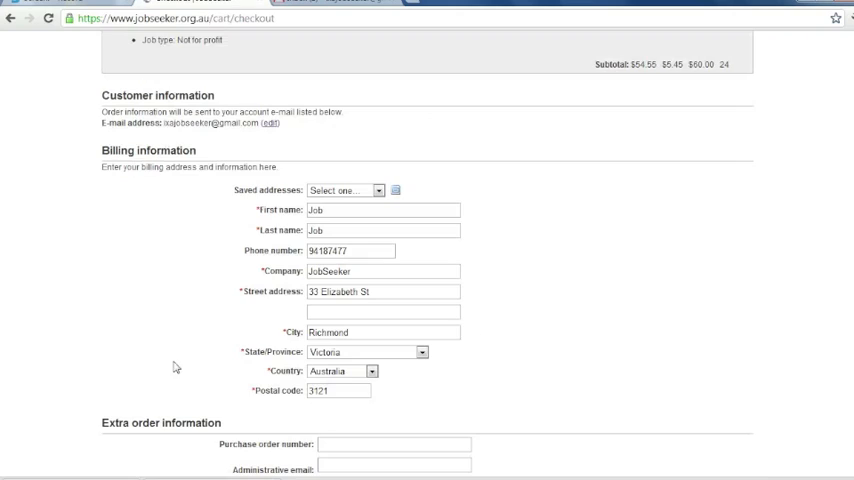
mouse_move(518, 320)
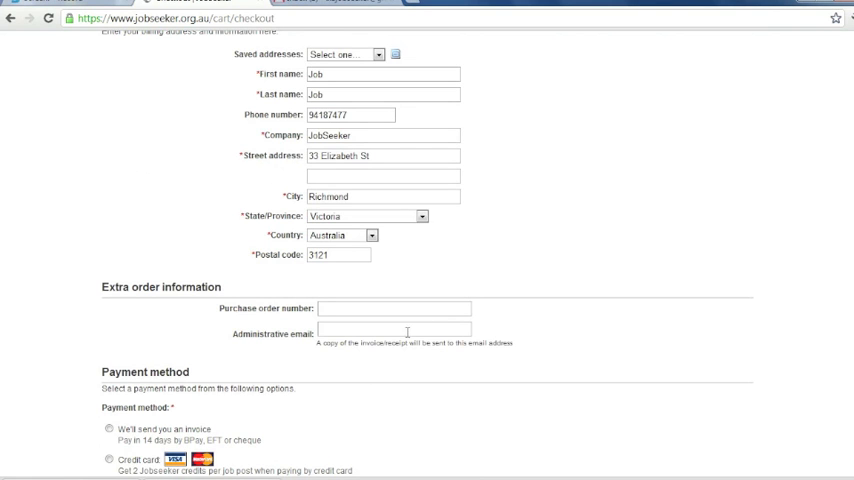
click(393, 330)
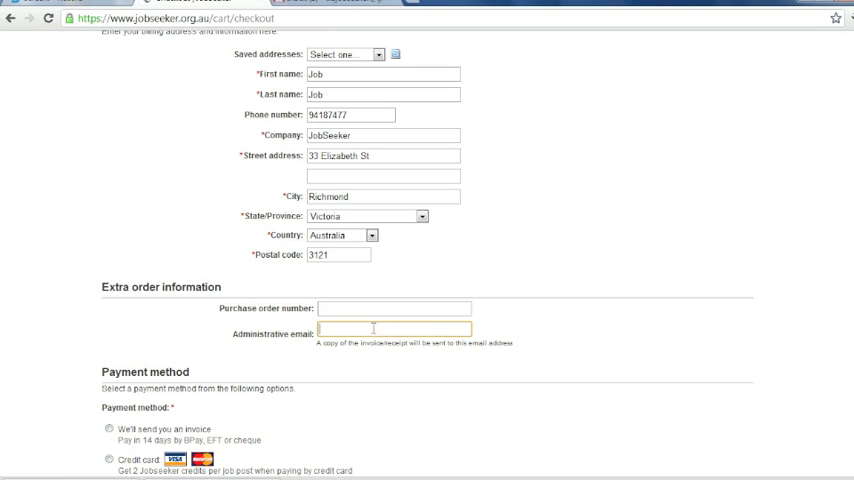
mouse_move(547, 320)
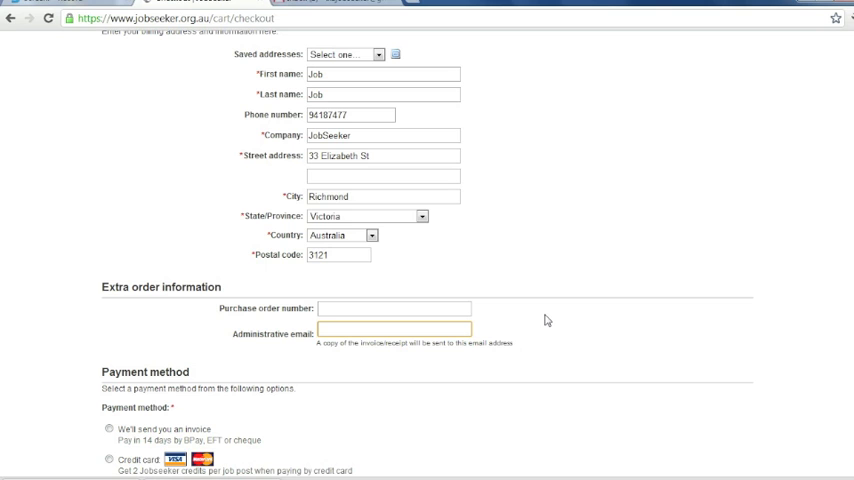
scroll(down, 3)
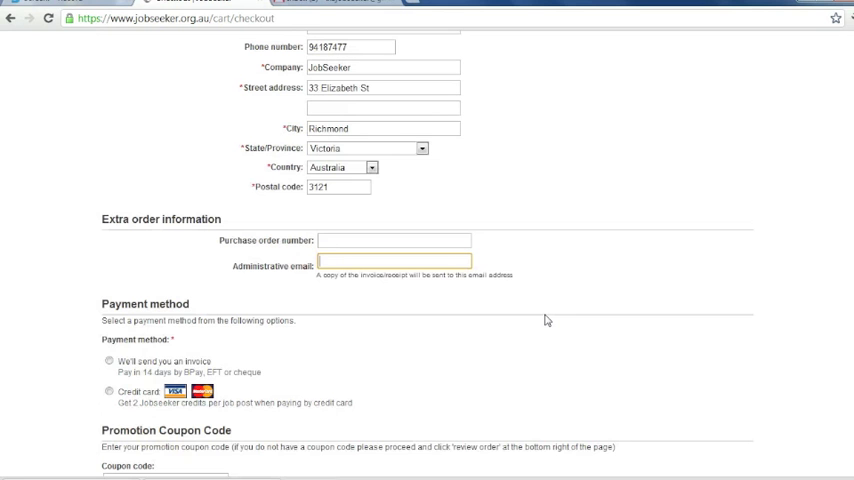
scroll(down, 3)
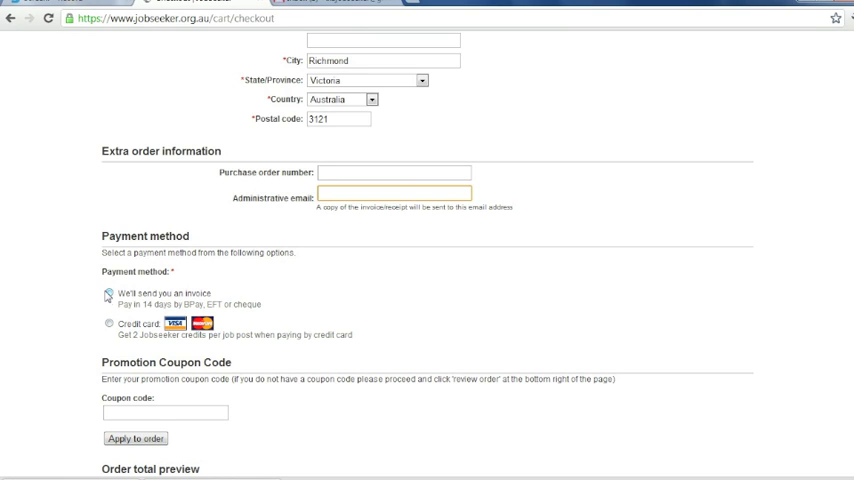
Choose 'We'll send you an invoice' as payment for the $60.00 order.
click(109, 323)
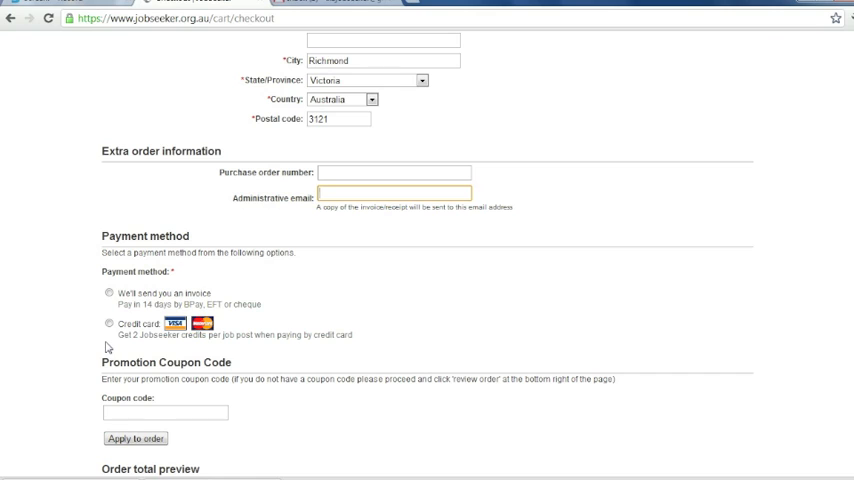
click(109, 323)
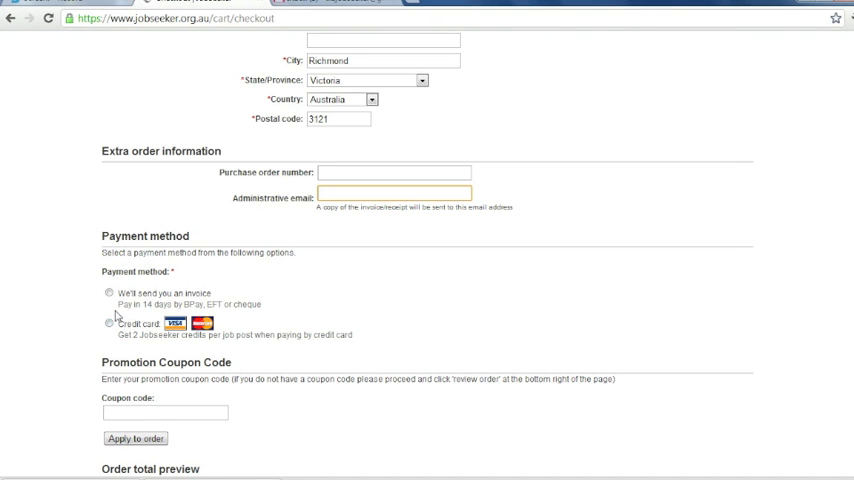
click(108, 293)
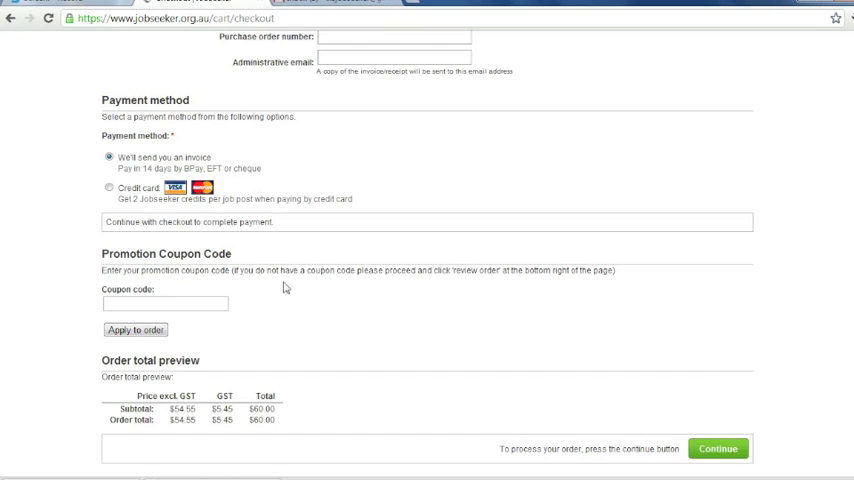
scroll(down, 3)
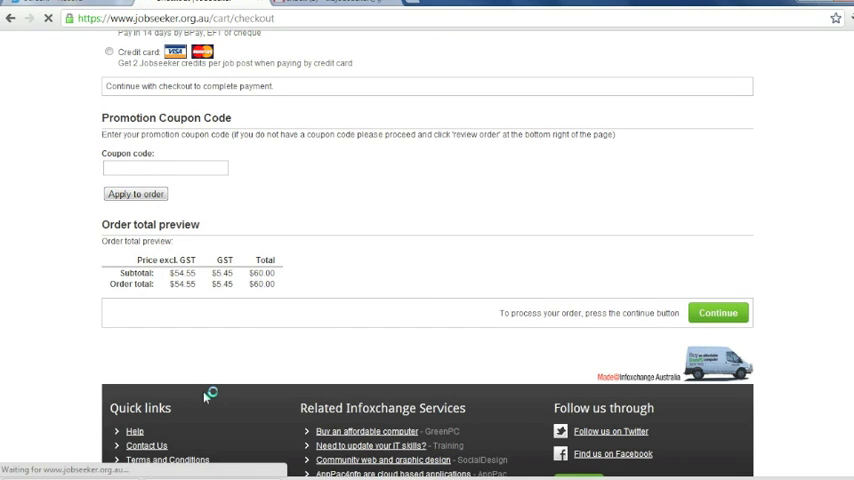
Continue to the order review and submit the $60 invoice-paid order.
click(717, 312)
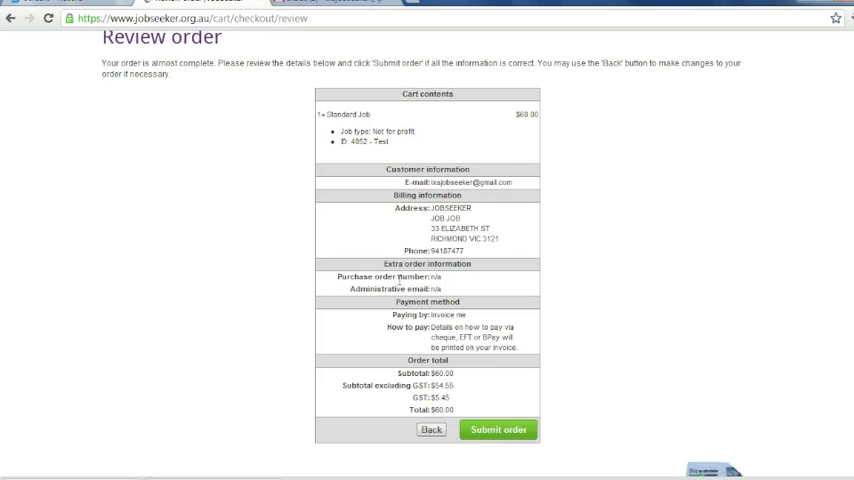
mouse_move(372, 352)
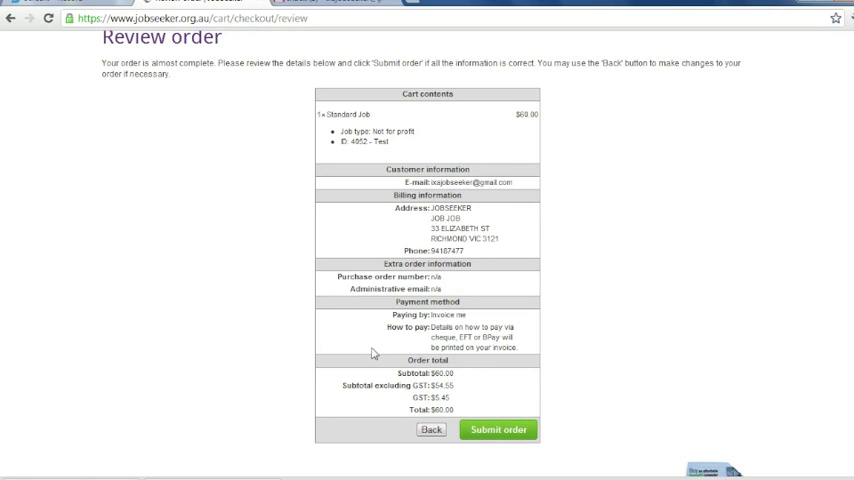
click(490, 429)
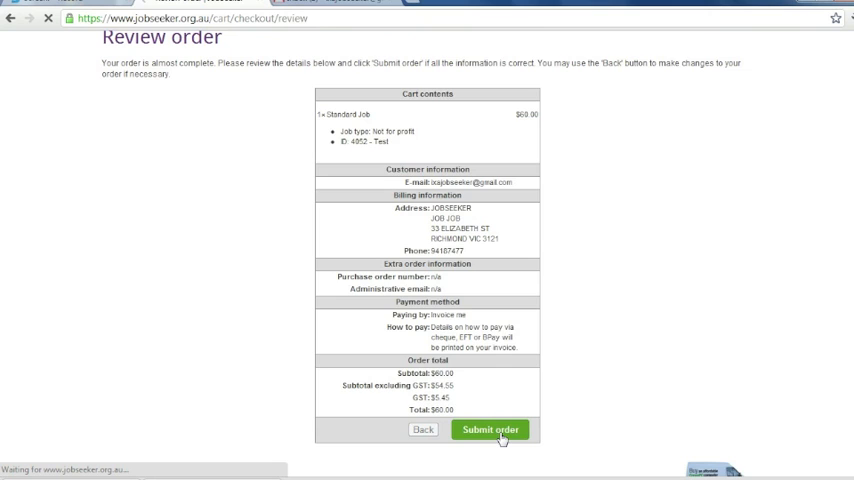
click(489, 429)
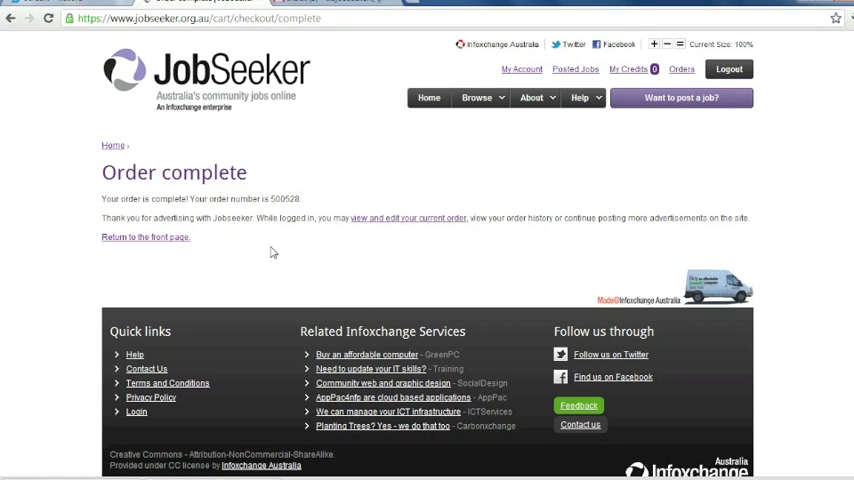
mouse_move(273, 252)
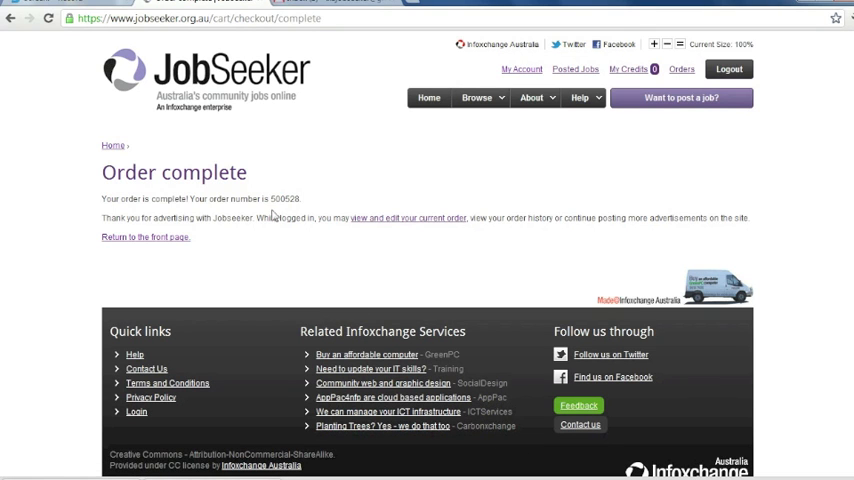
Go to Posted Jobs from the order 500528 confirmation page.
double_click(285, 198)
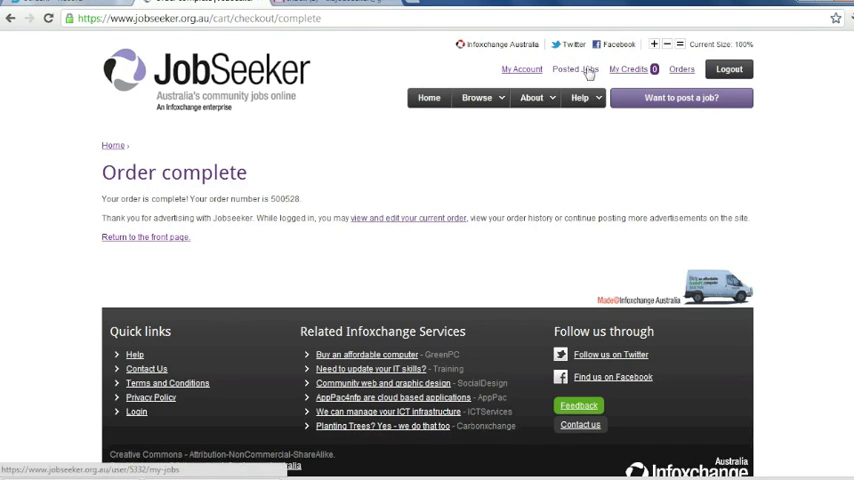
click(577, 69)
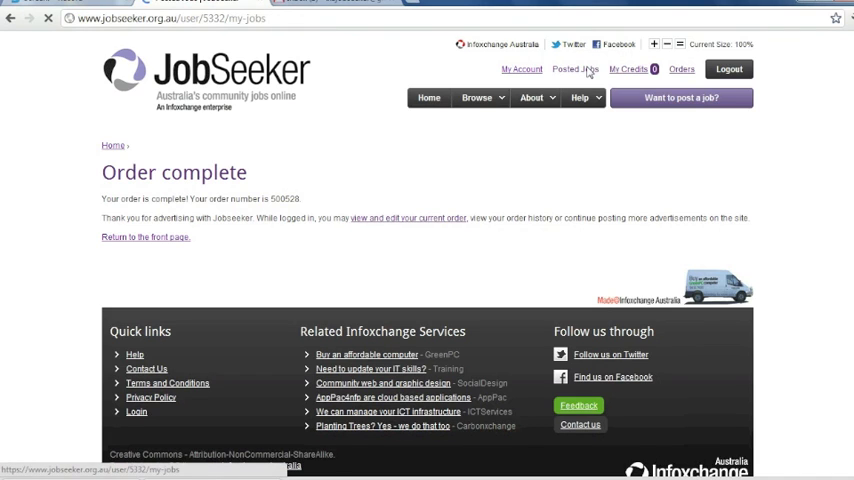
Open the newly posted 'Test' job from Posted Jobs to view its live ad page.
click(574, 69)
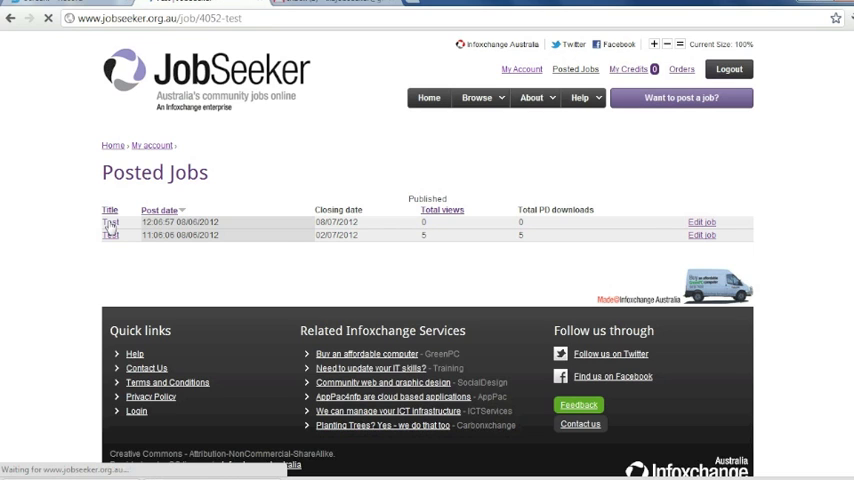
click(109, 221)
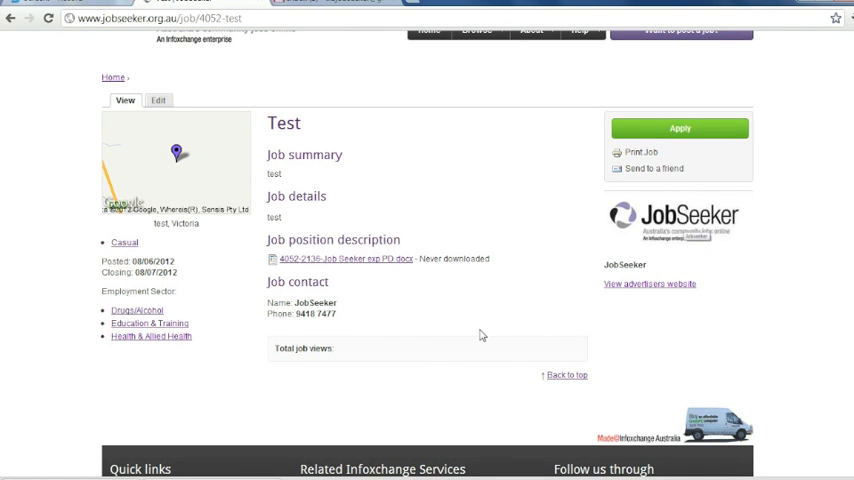
mouse_move(701, 260)
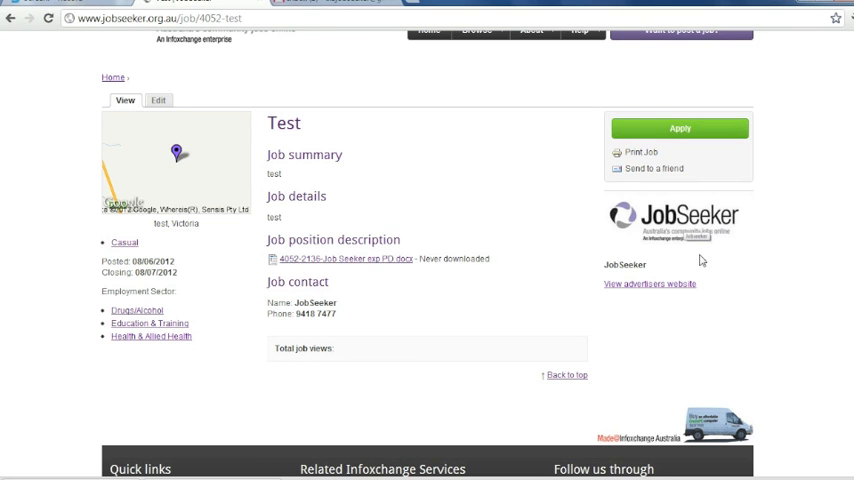